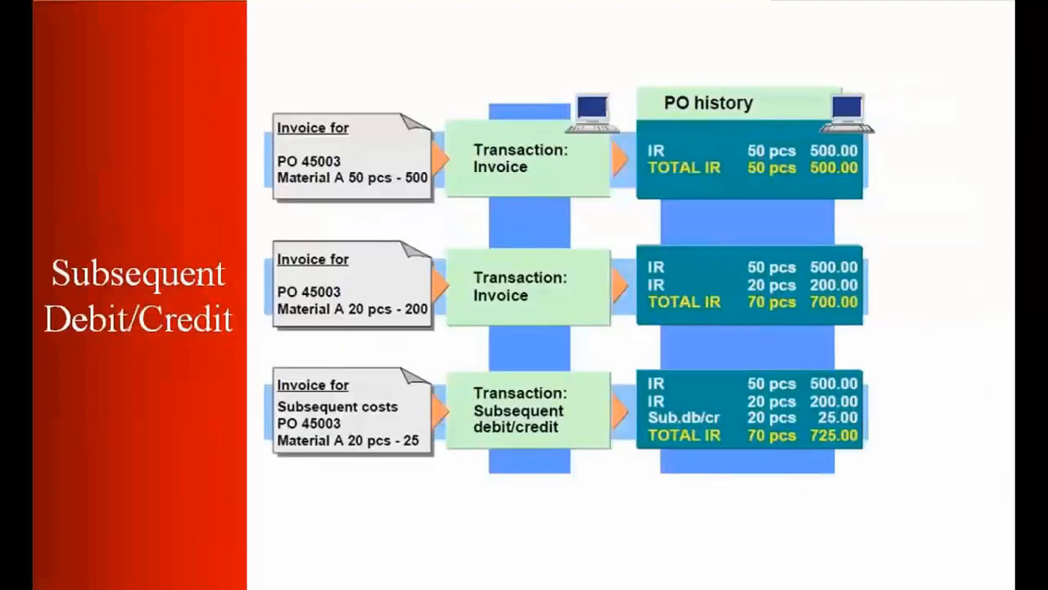
mouse_move(825, 54)
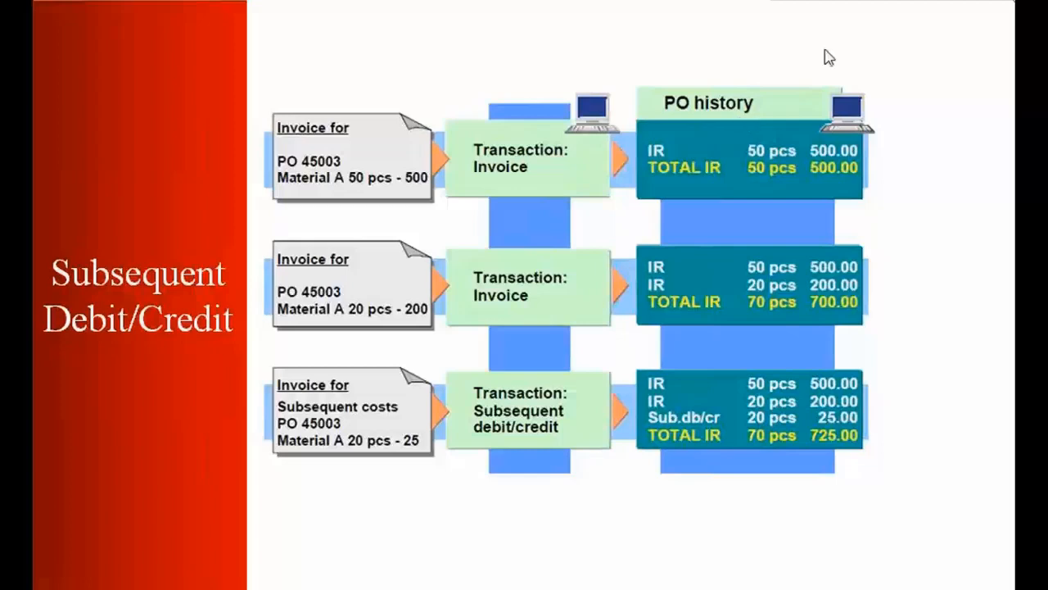
mouse_move(915, 236)
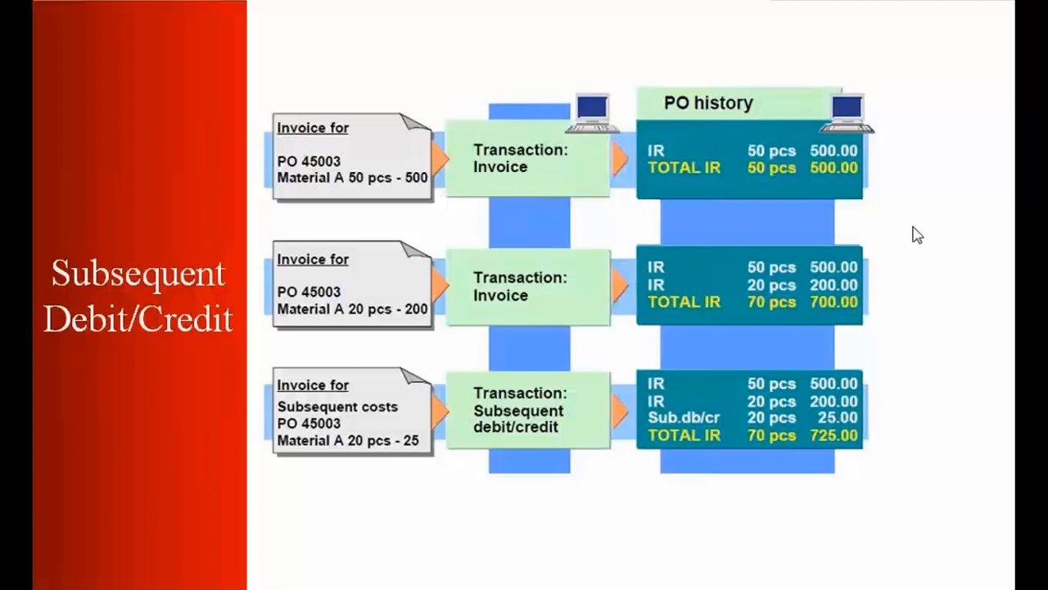
mouse_move(652, 168)
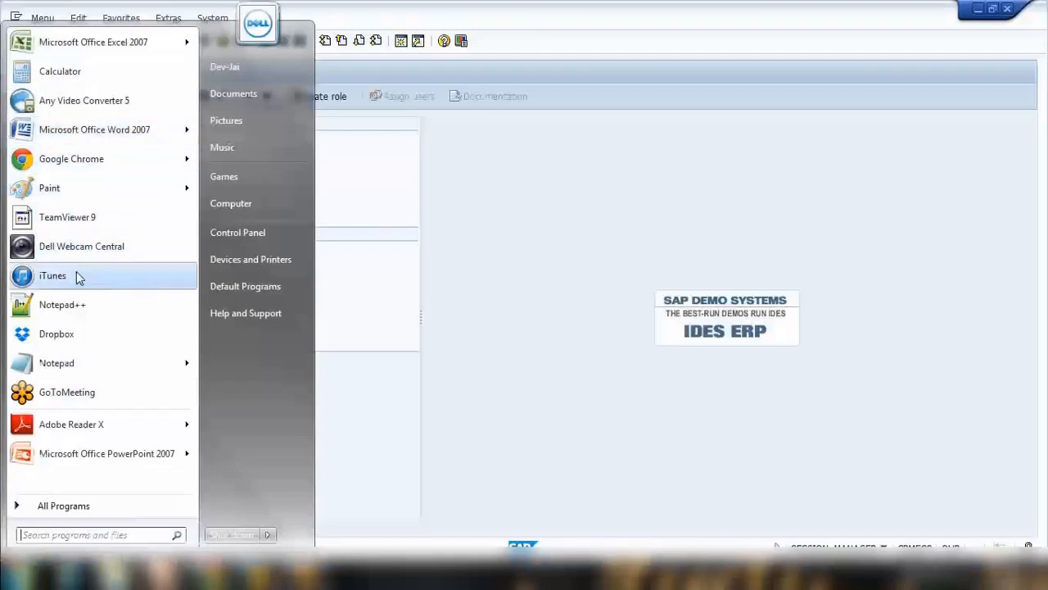
Step: Begin a blank Notepad note with the letter P, then bring SAP Easy Access forward
left_click(56, 364)
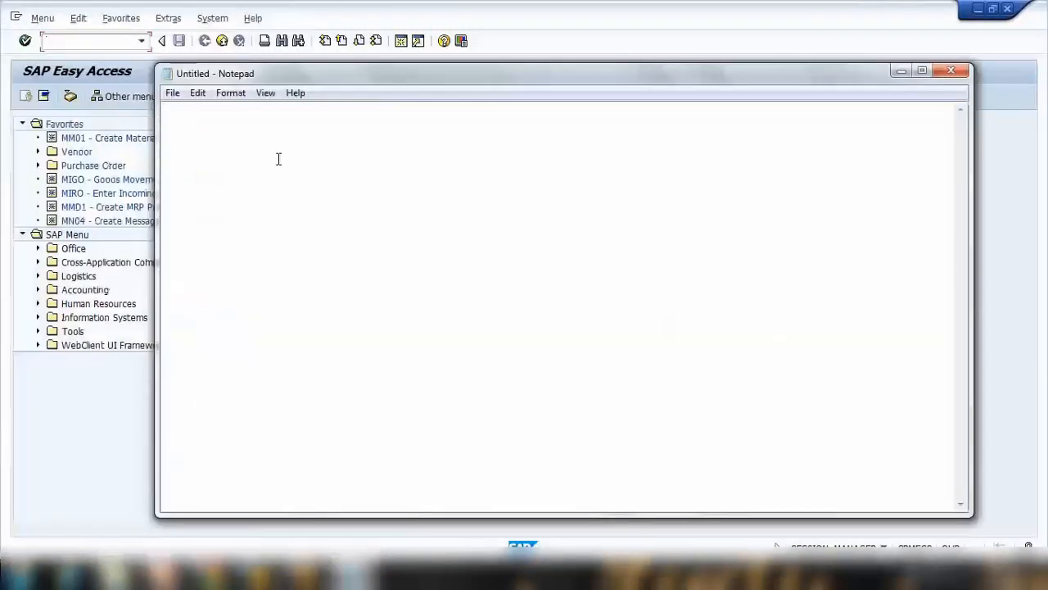
type("P")
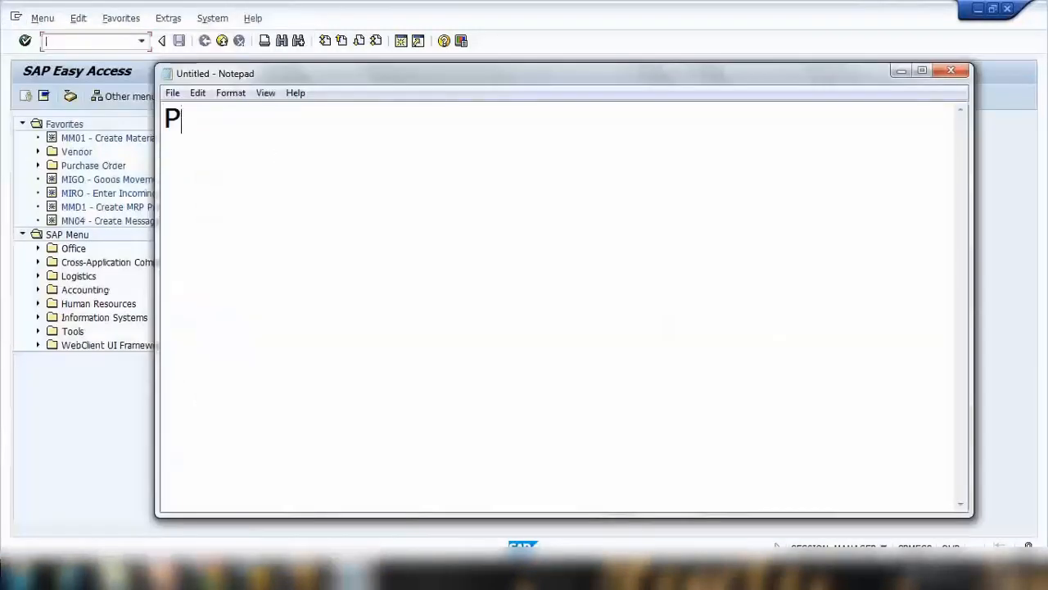
left_click(952, 72)
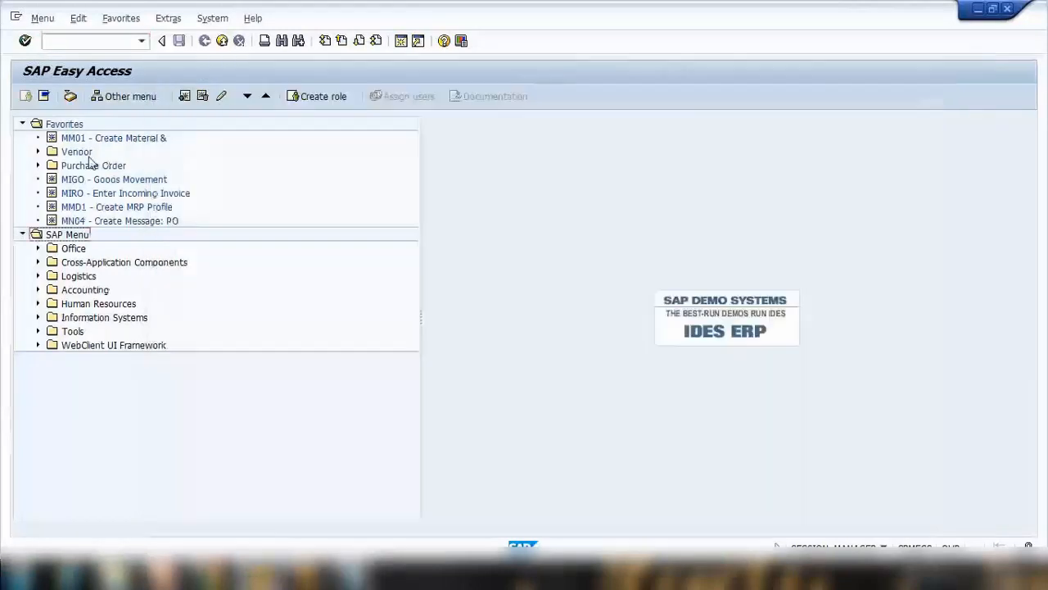
Step: In ME21N, add material abc123 as the first item with quantity 10
type("me")
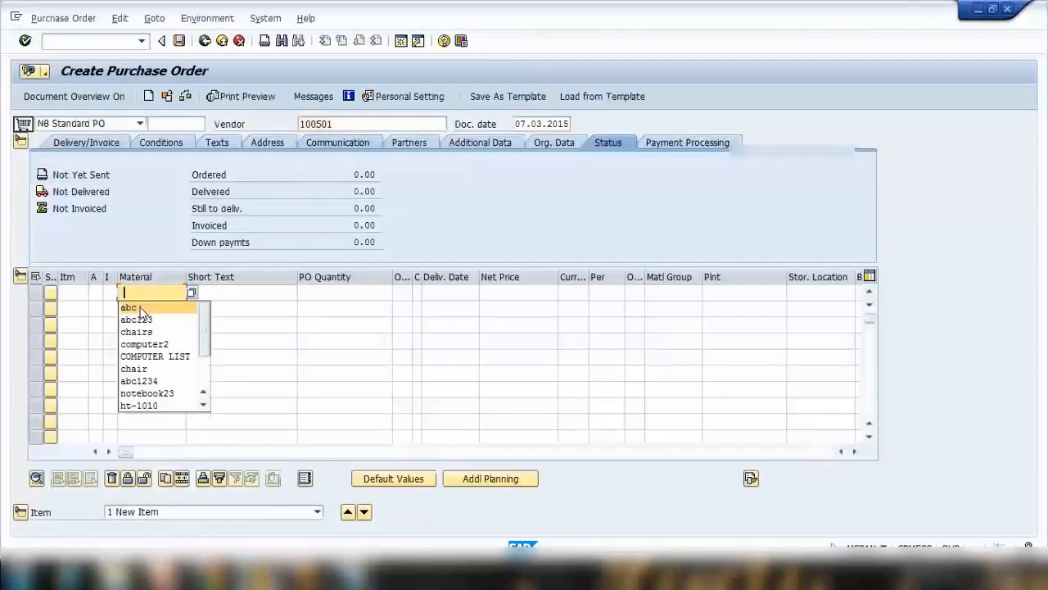
left_click(138, 318)
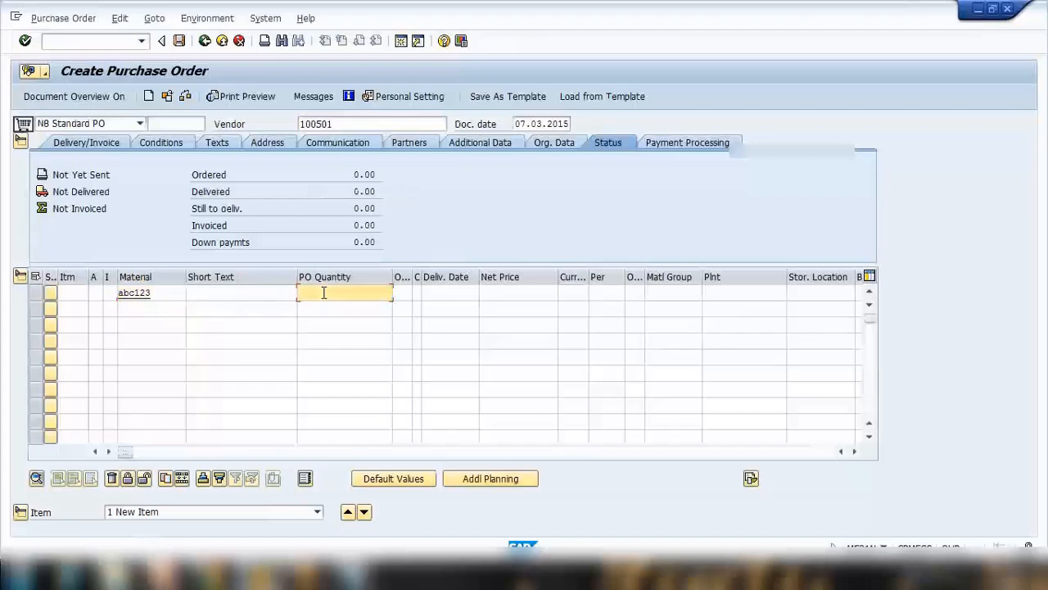
type("10")
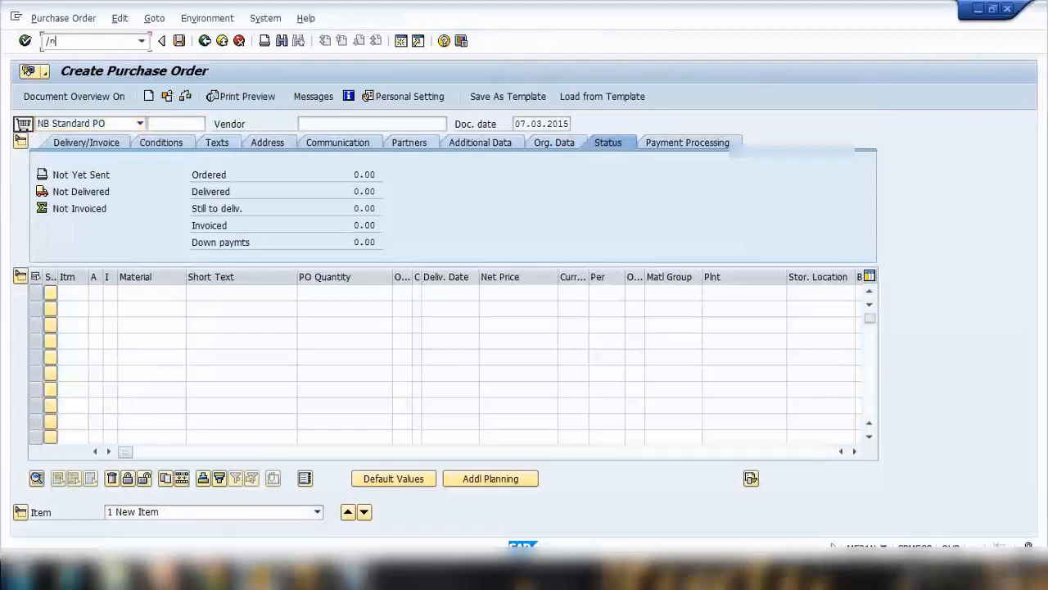
type("ml")
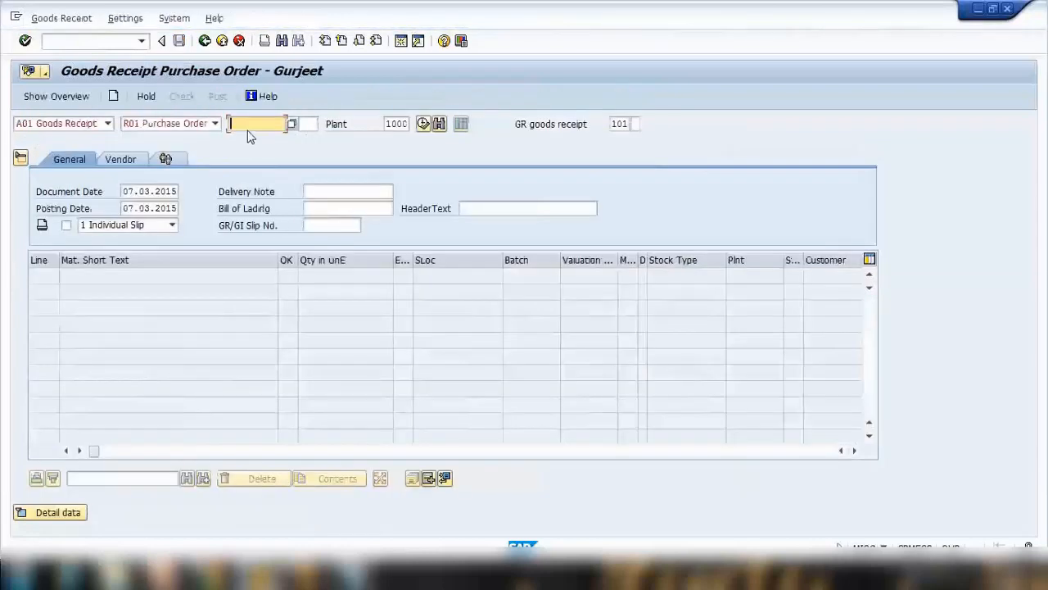
type("4500017801")
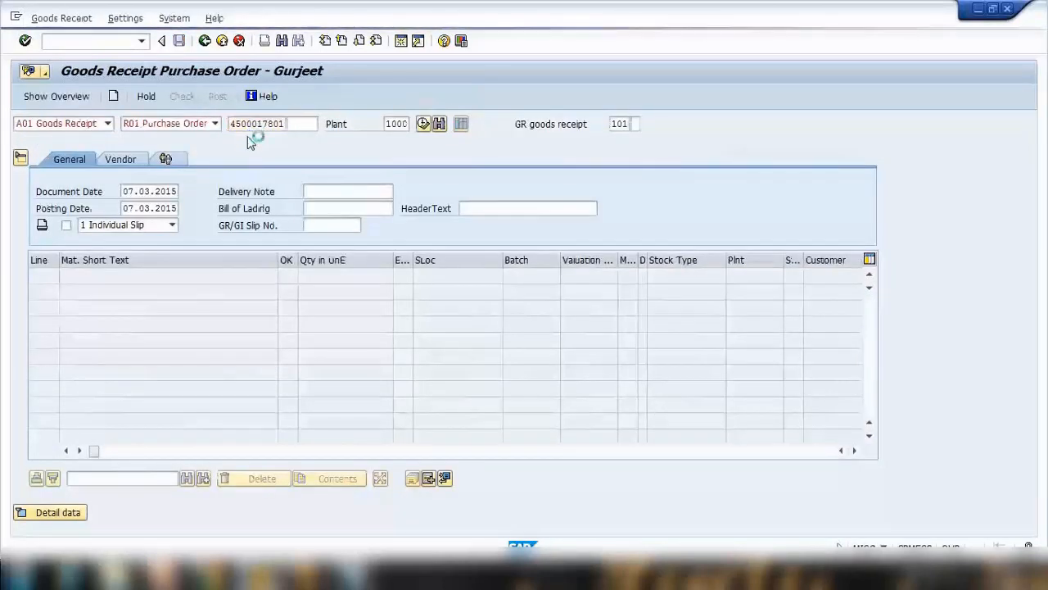
key("Enter")
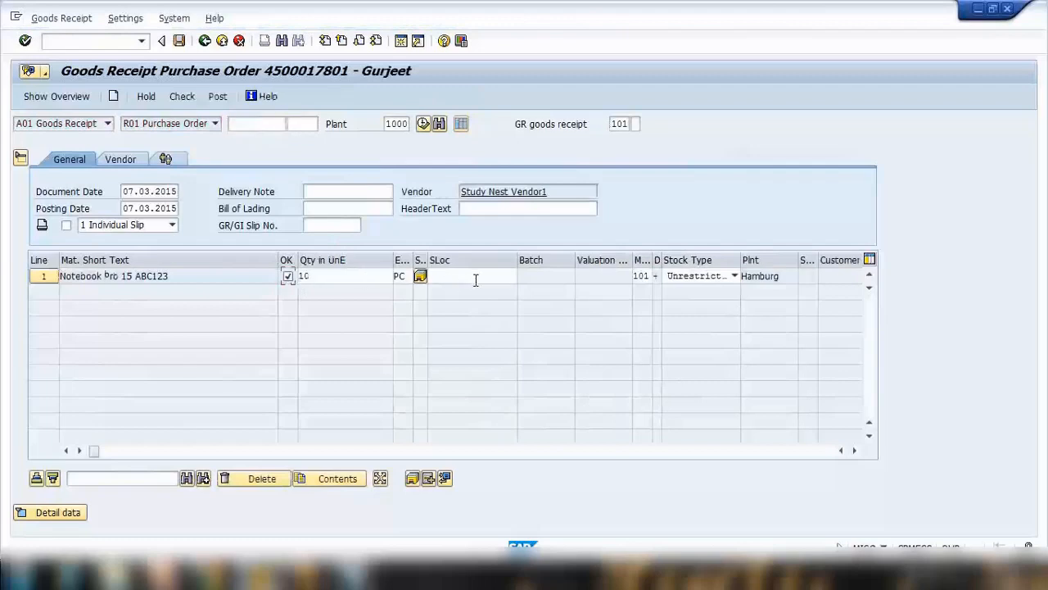
type("00017801")
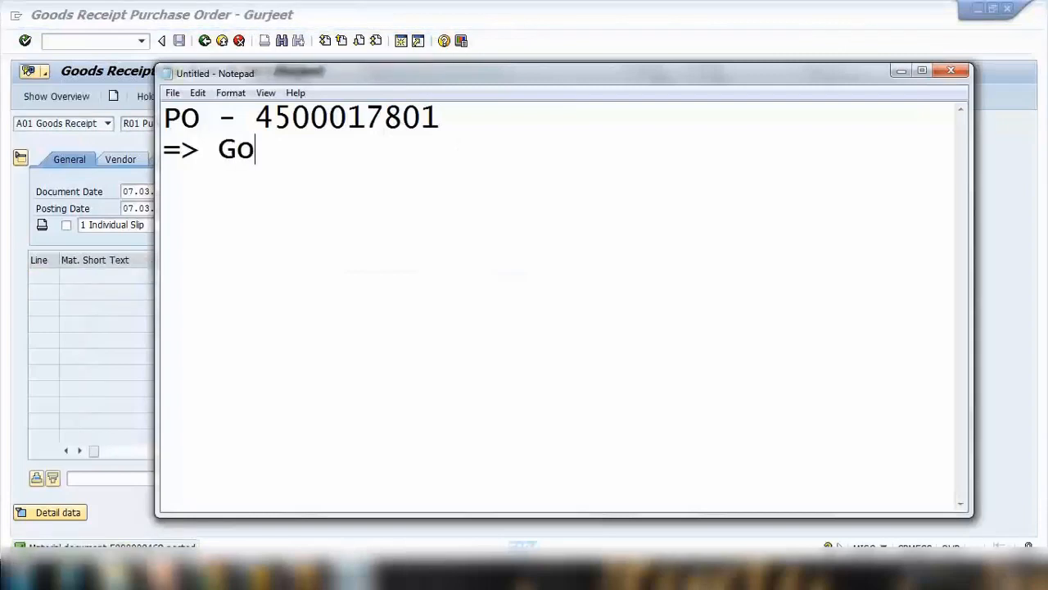
Step: Log '=> Good Recipt' under the PO number, then head to MIRO in SAP
type("d Rec")
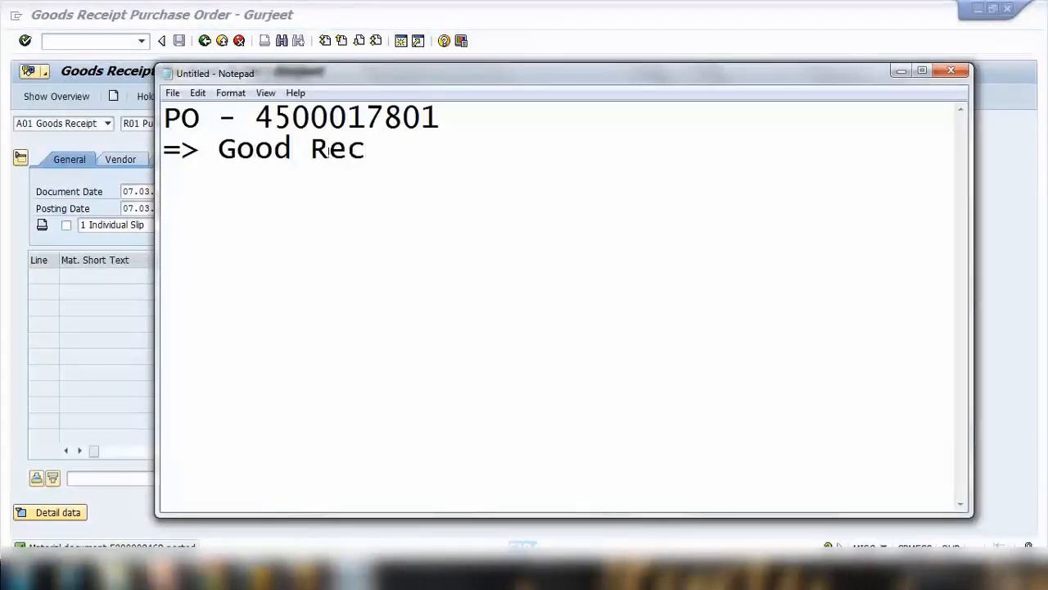
type("ipt")
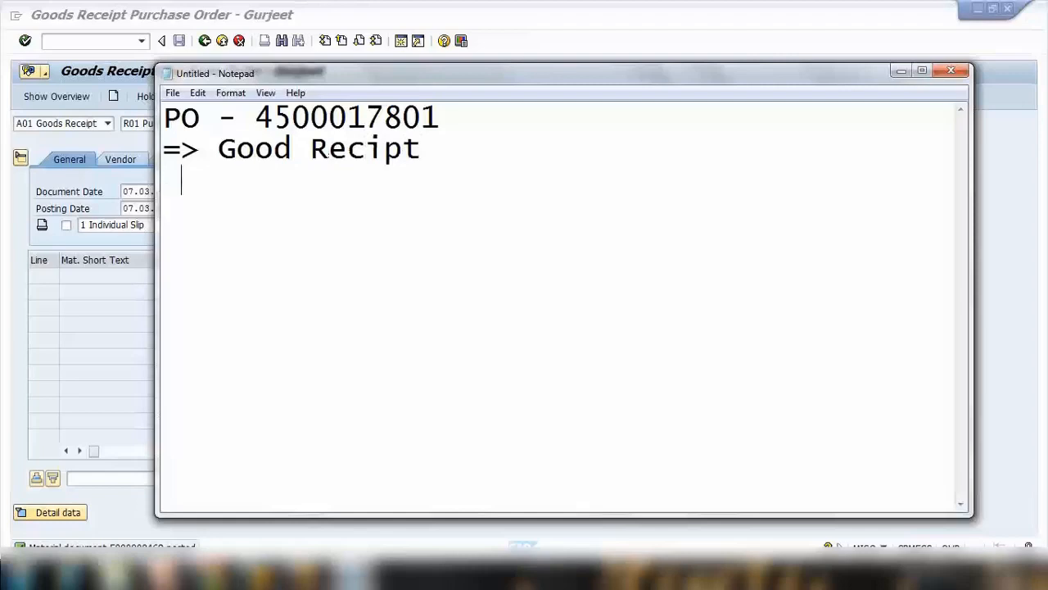
type("=>")
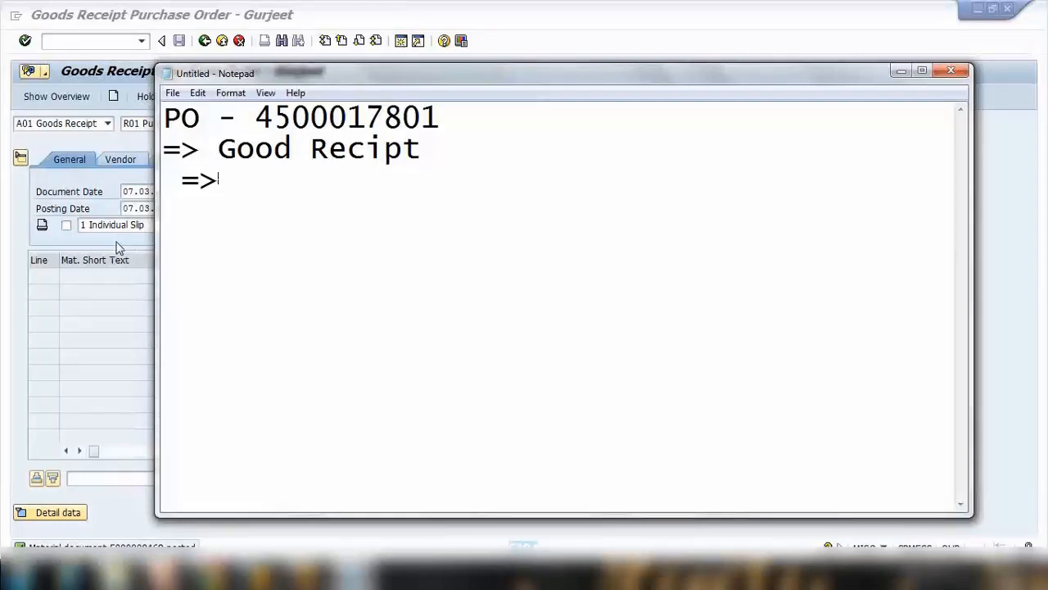
type("MIRO")
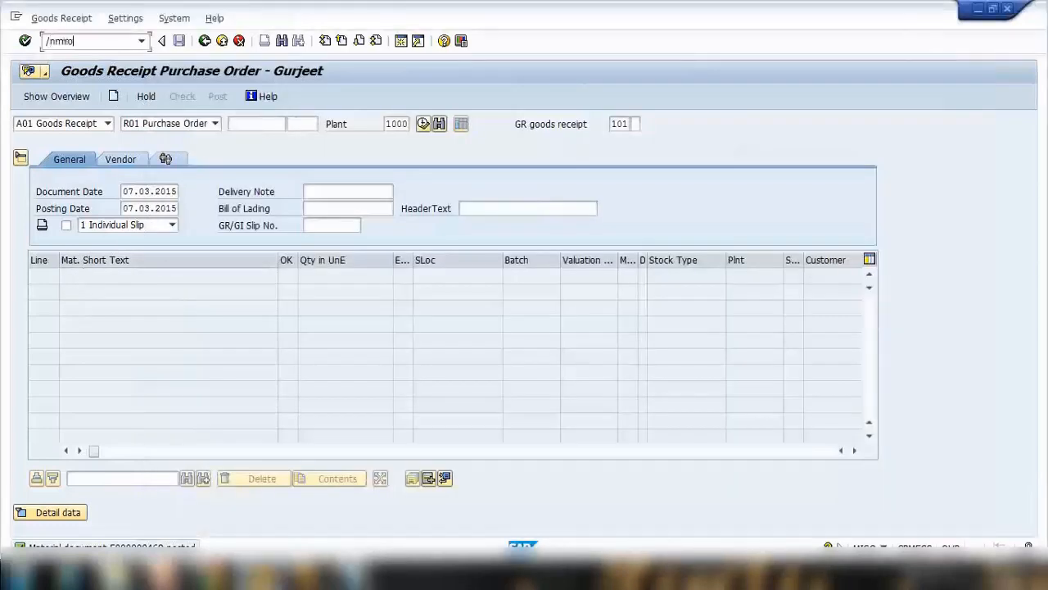
Step: Enter the incoming invoice as transaction type Invoice and review its payment details
key("Enter")
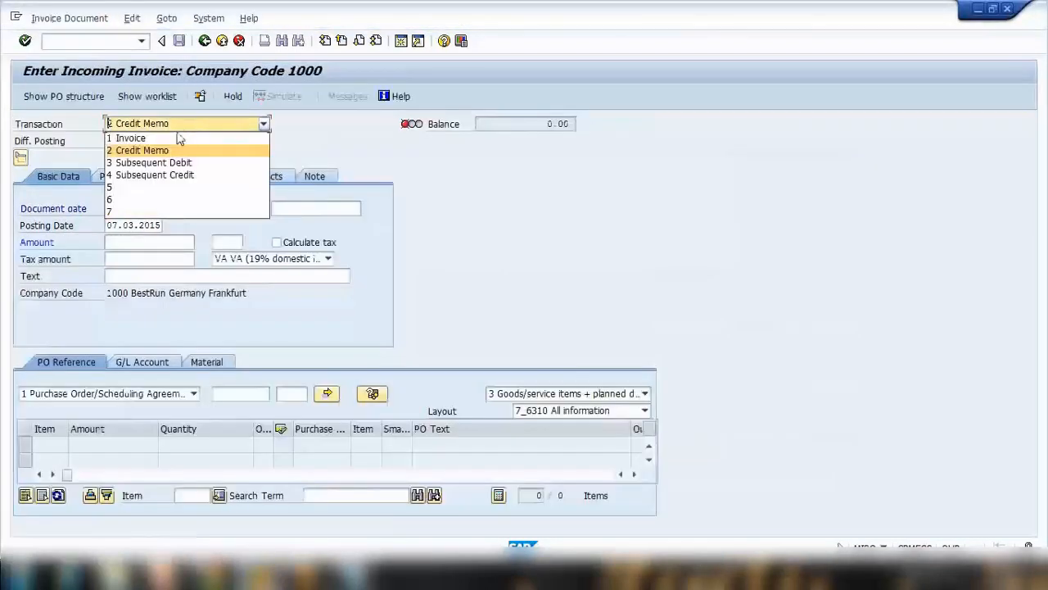
left_click(129, 138)
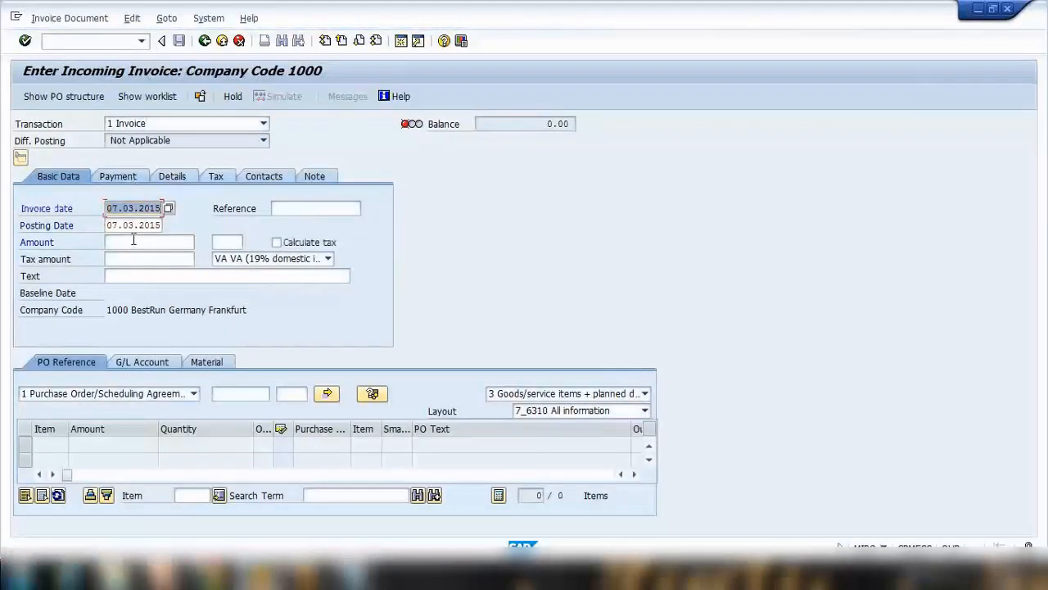
left_click(117, 177)
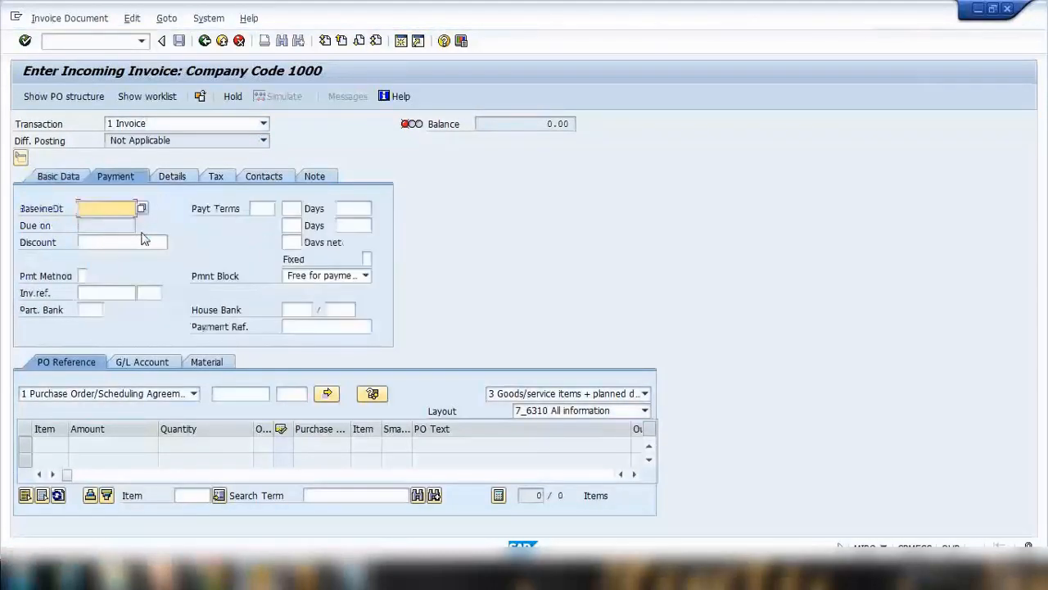
left_click(59, 177)
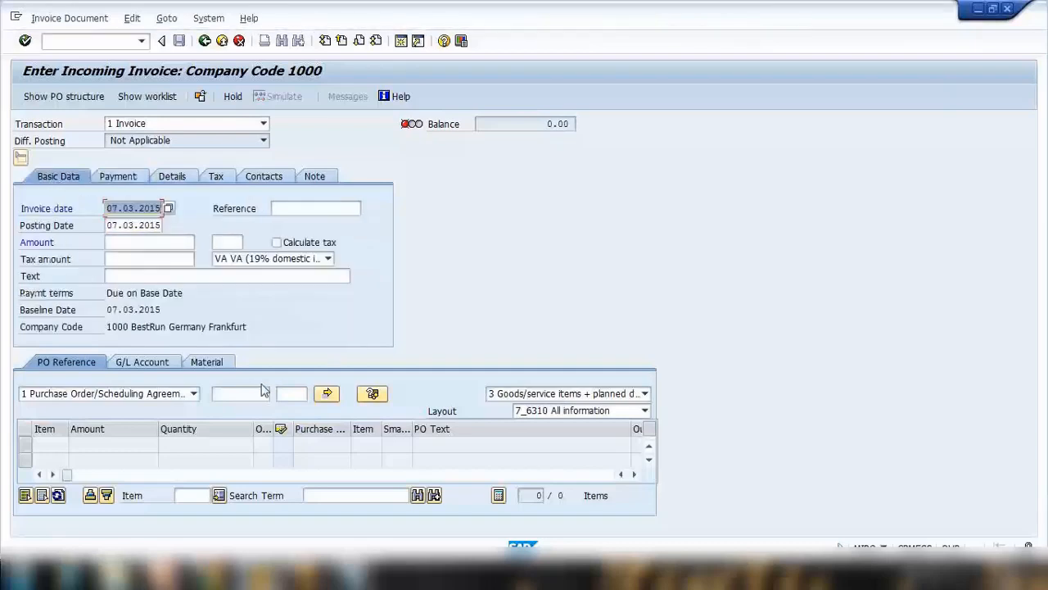
type("450001789")
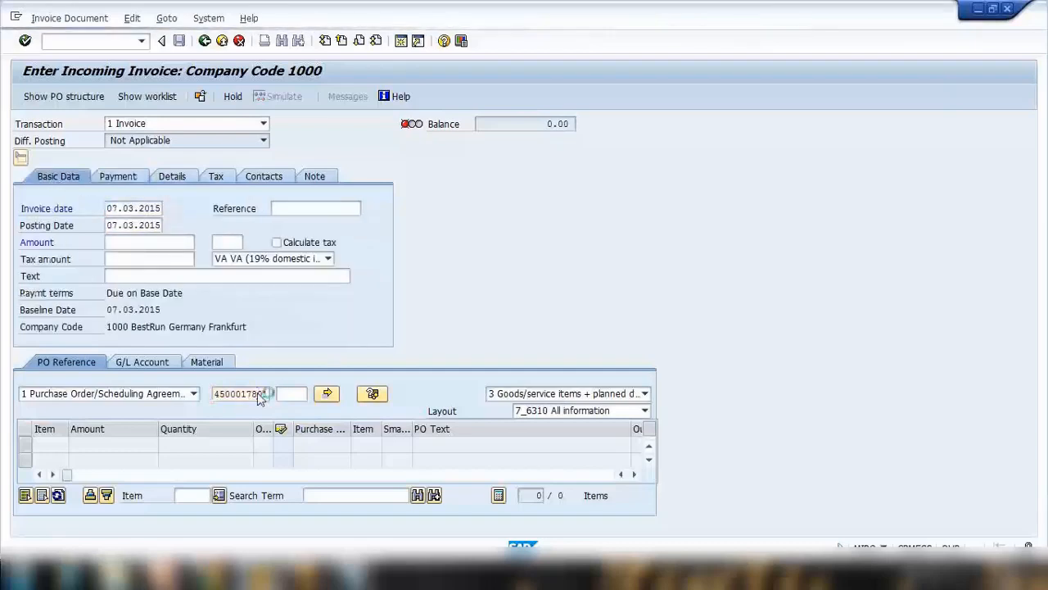
left_click(327, 393)
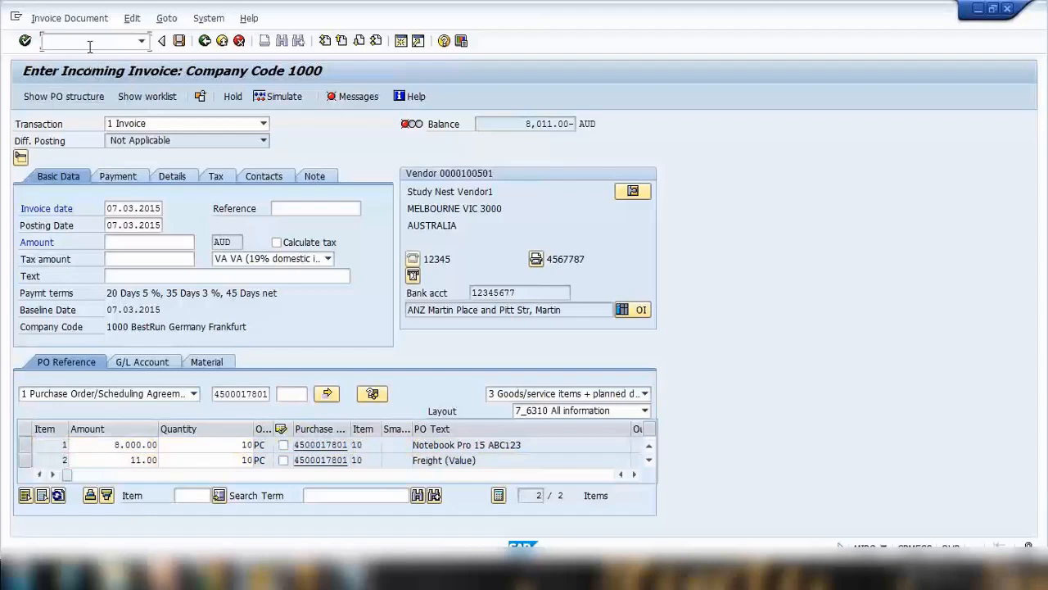
type("/nme")
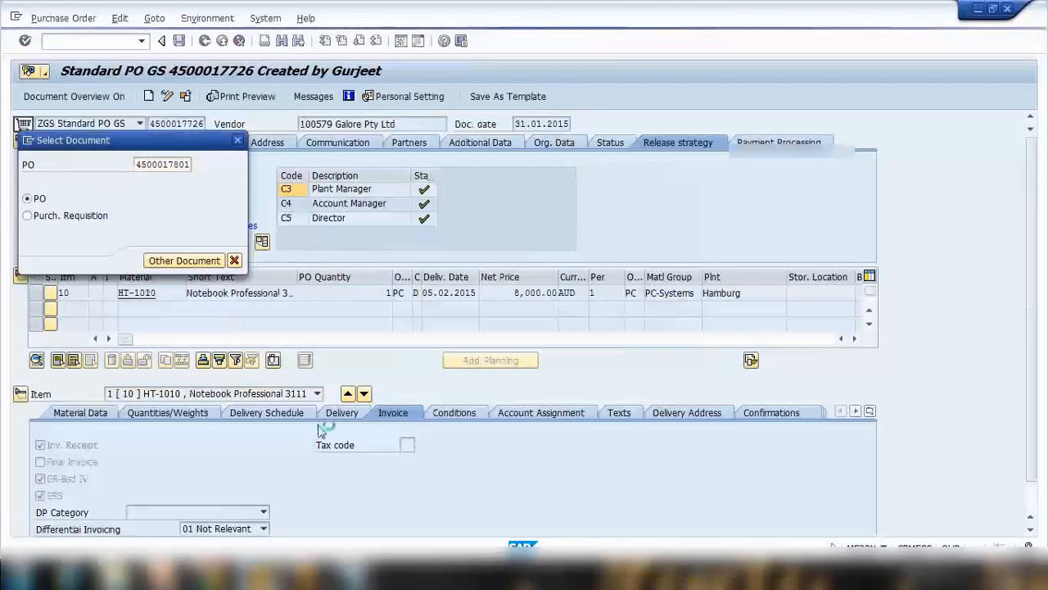
left_click(183, 258)
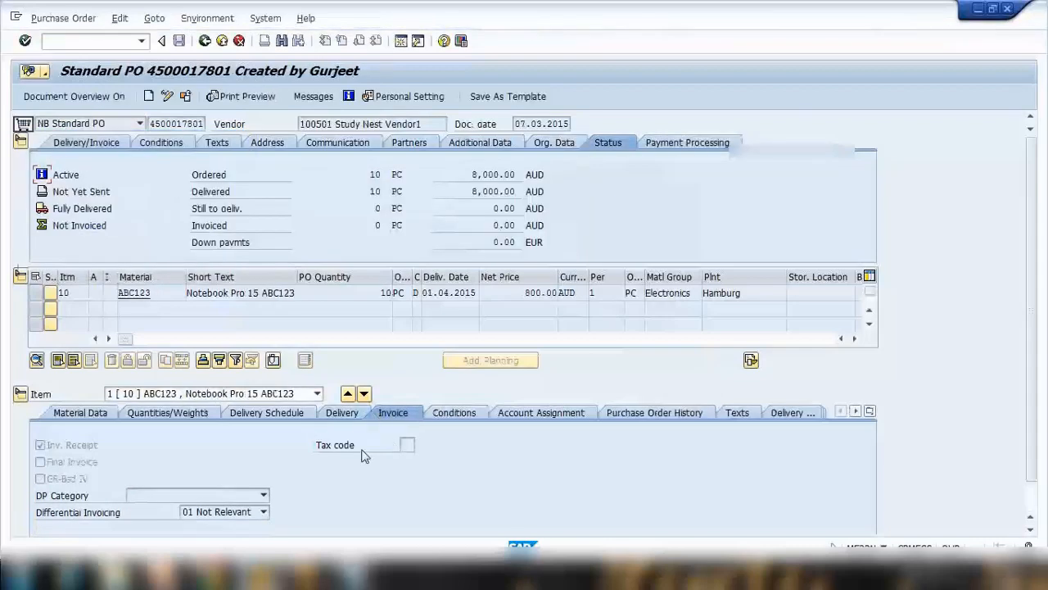
left_click(453, 293)
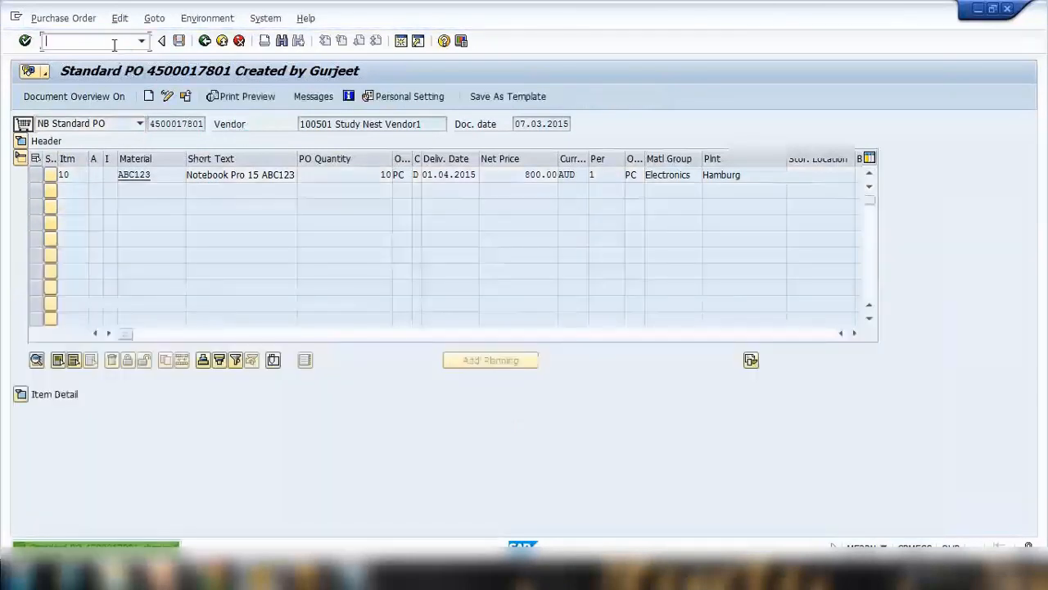
type("/nmi")
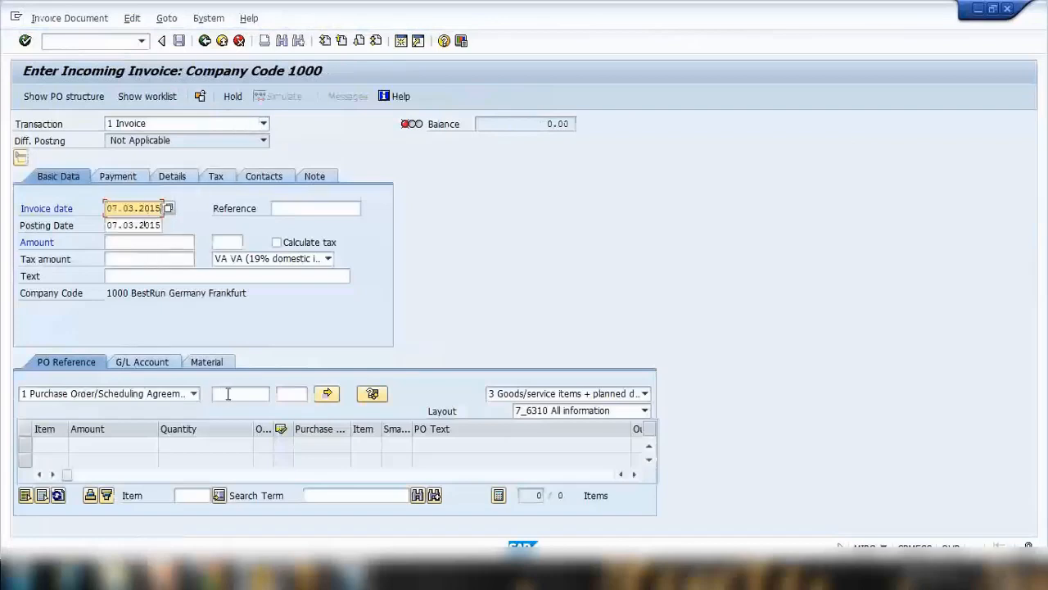
type("4500017801")
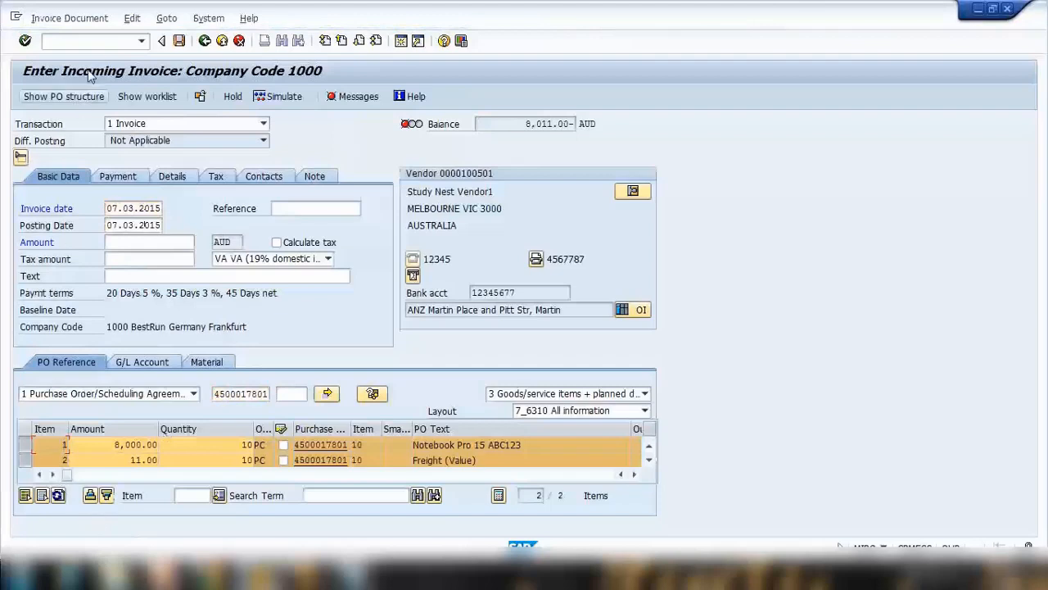
type("/nm")
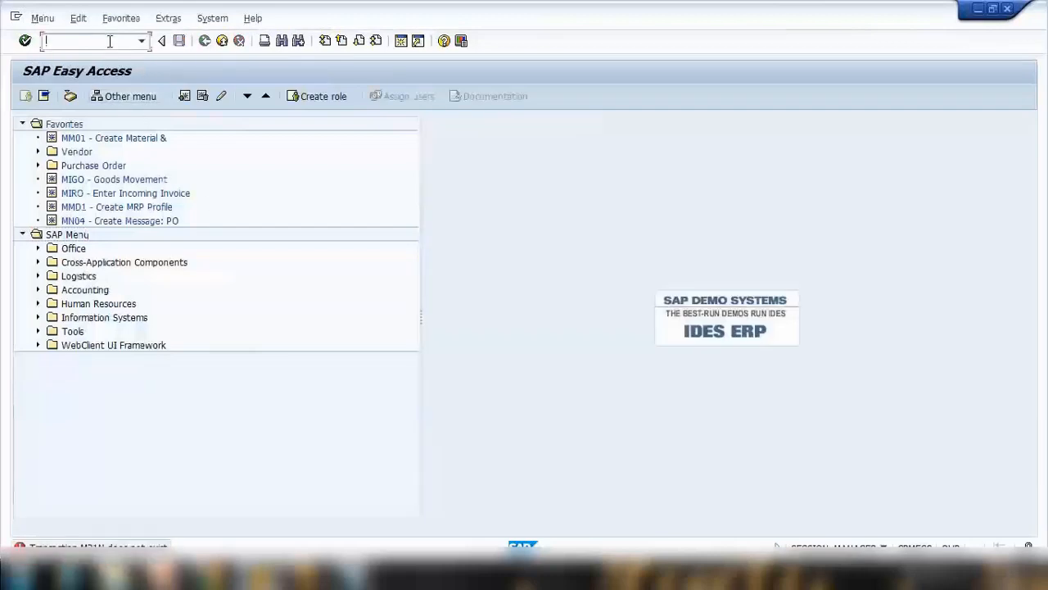
Step: In ME21N, add the Notebook Pro 15 item, set its plant and fill the gross price condition
type("m")
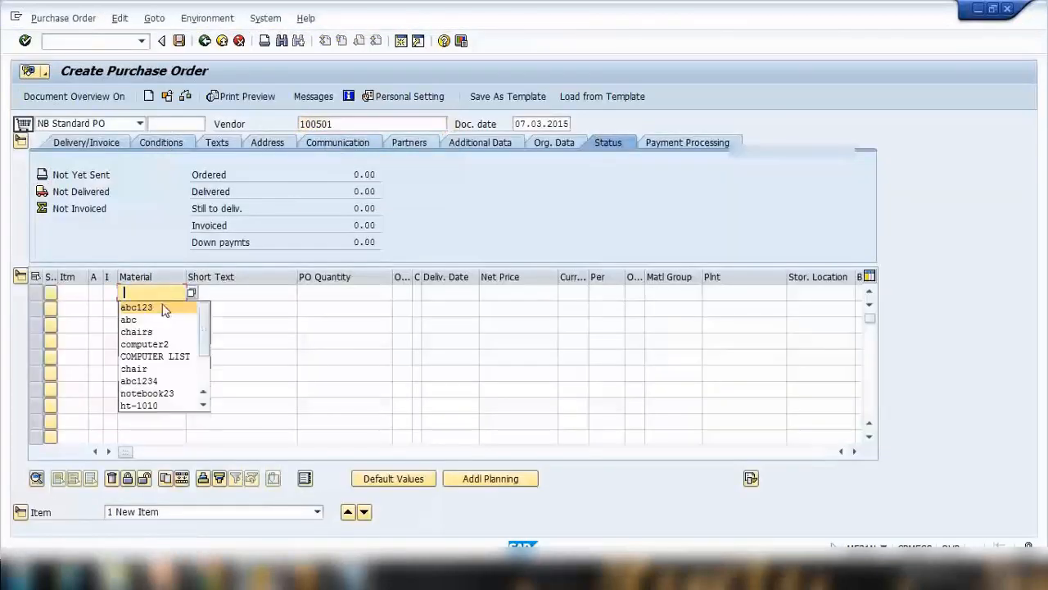
left_click(128, 321)
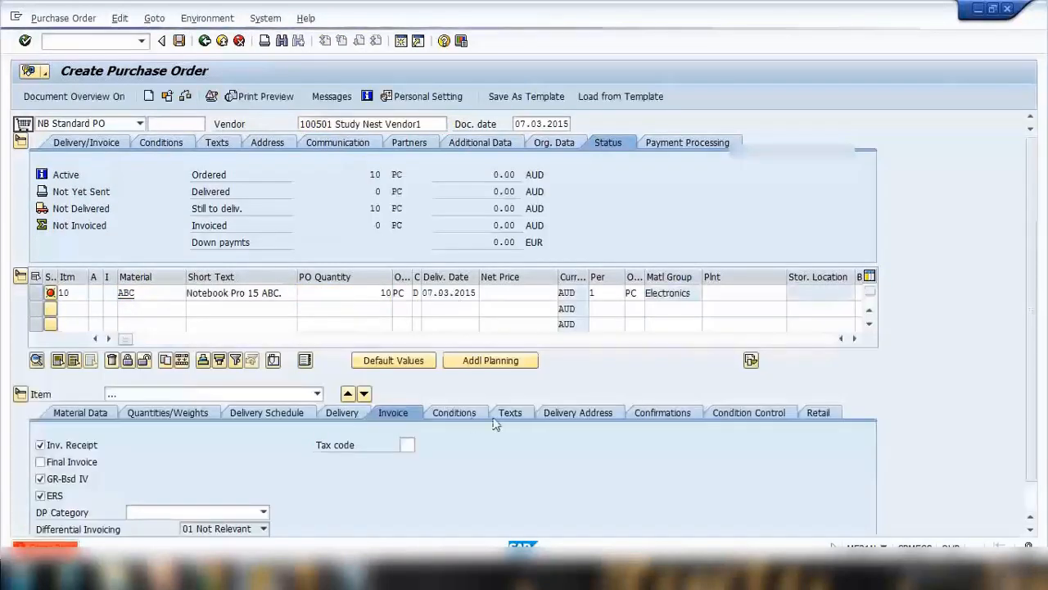
left_click(740, 292)
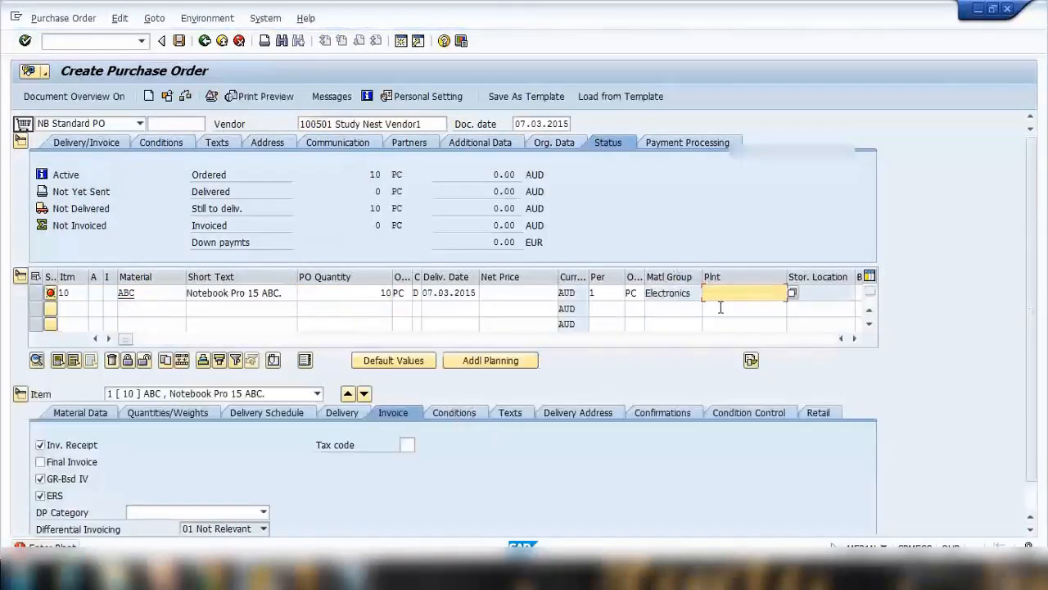
left_click(452, 294)
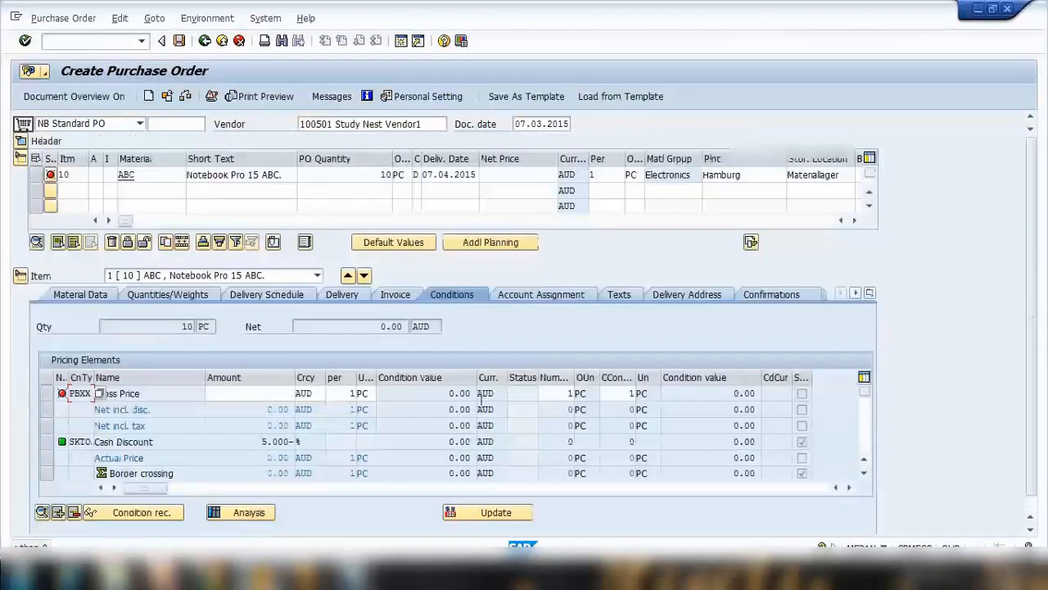
left_click(249, 393)
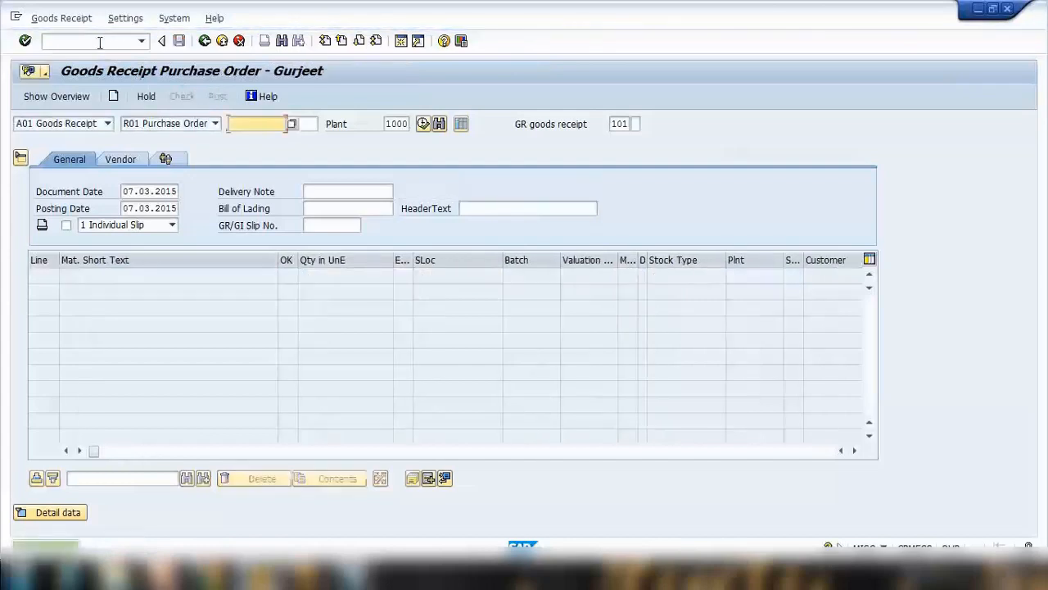
Step: In MIRO, reference the new PO and enter the invoice amount
type("/nmiro")
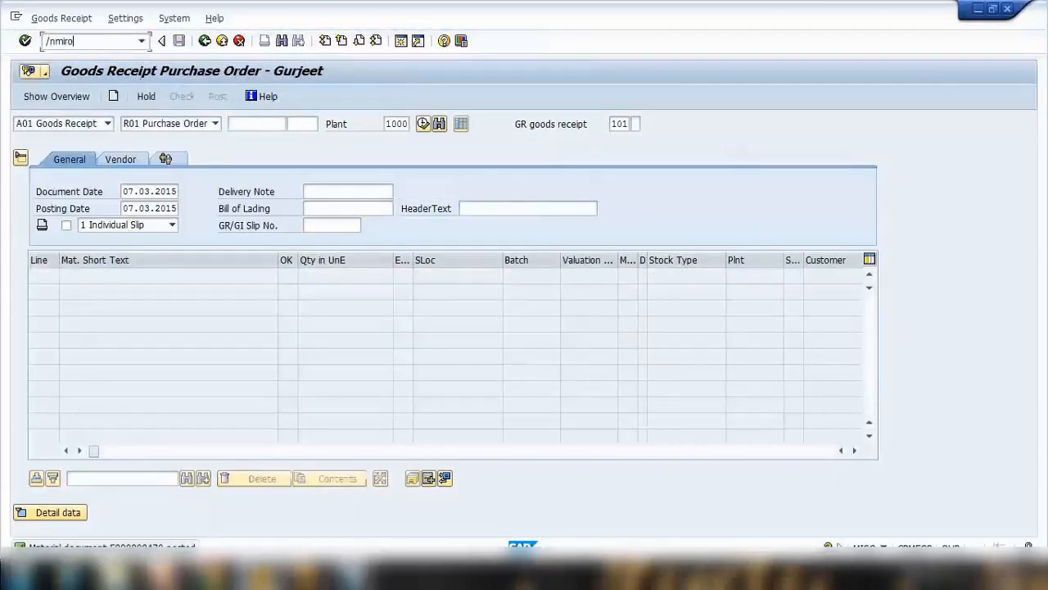
key("Enter")
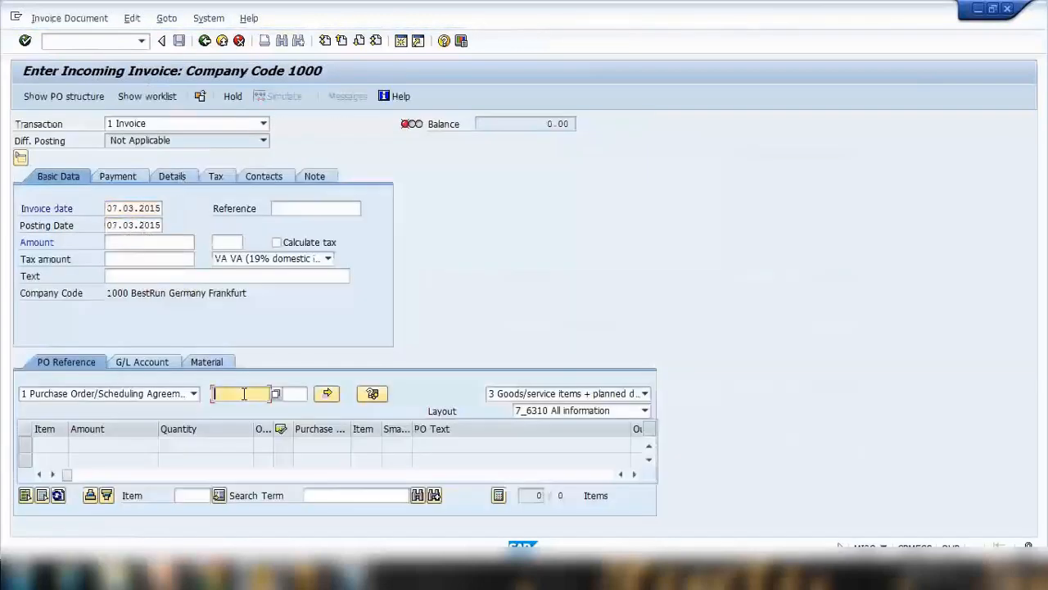
type("4500007802")
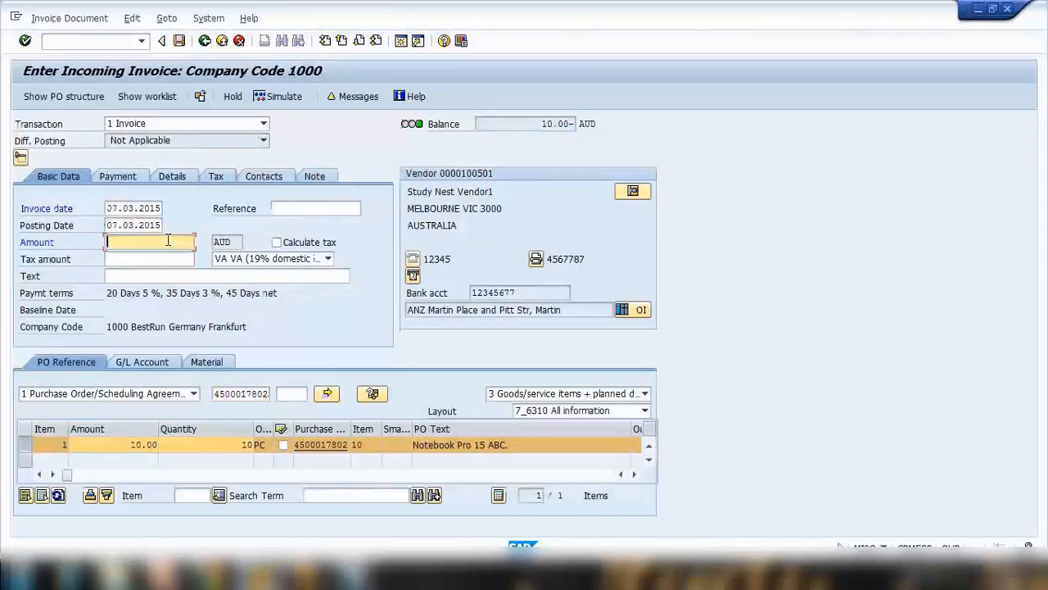
type("100")
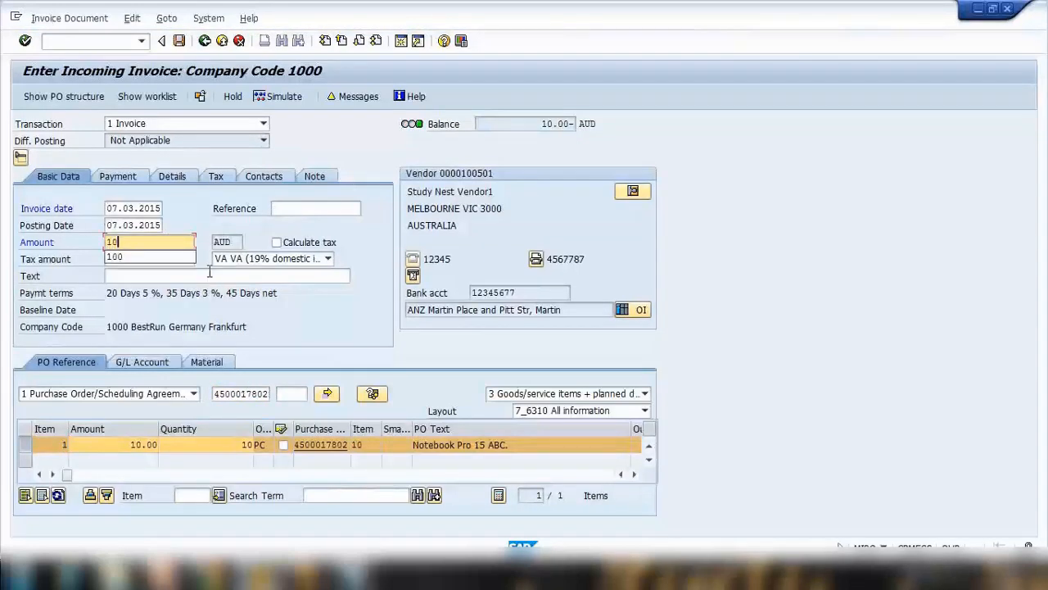
Step: Set the payment baseline date to 07.03.2015
left_click(118, 175)
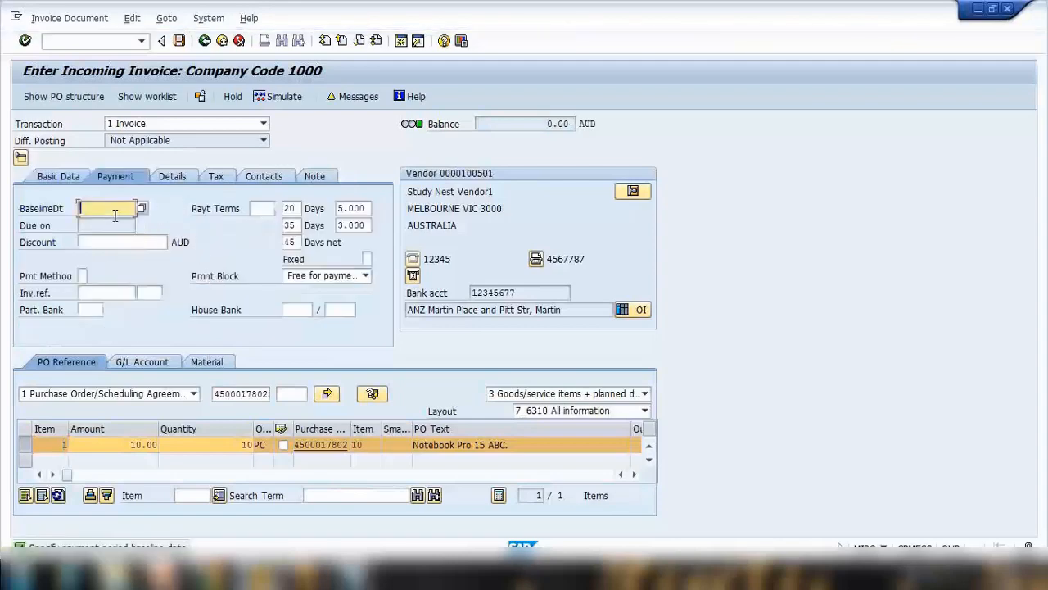
type("07.03.2015")
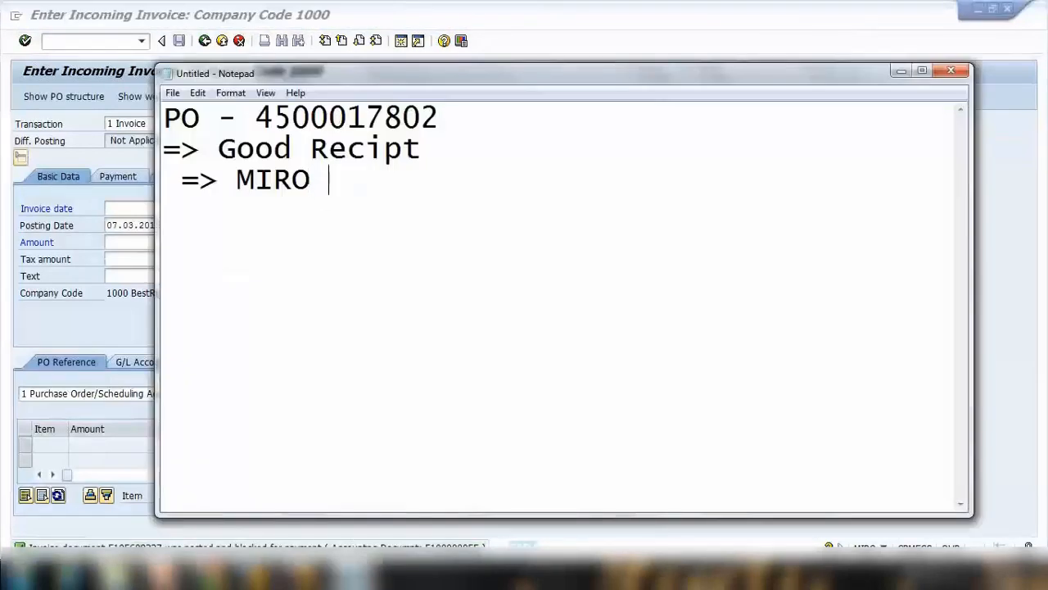
type("- 5105609237")
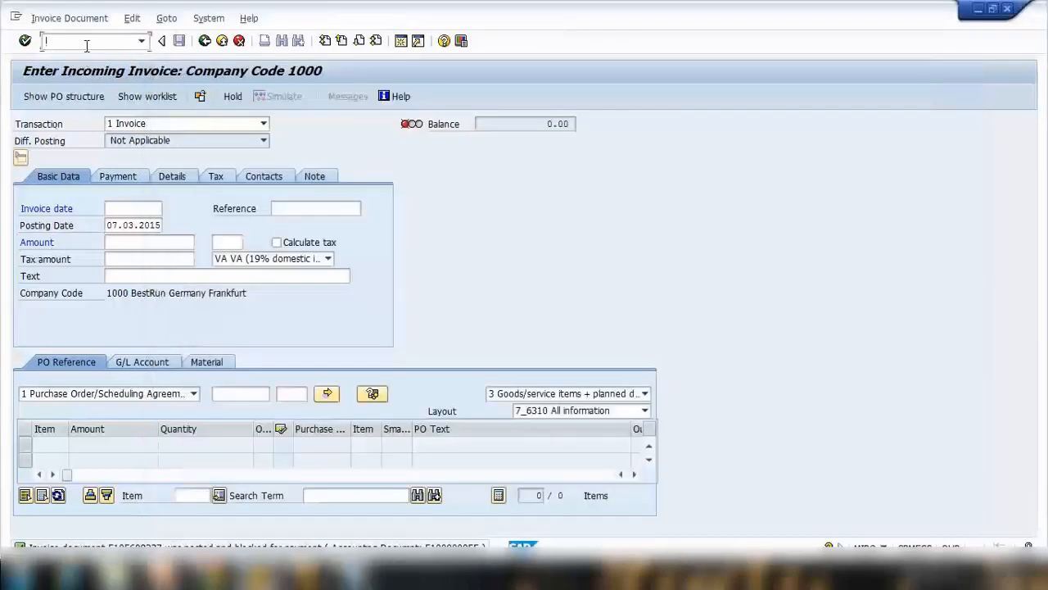
type("/nme2")
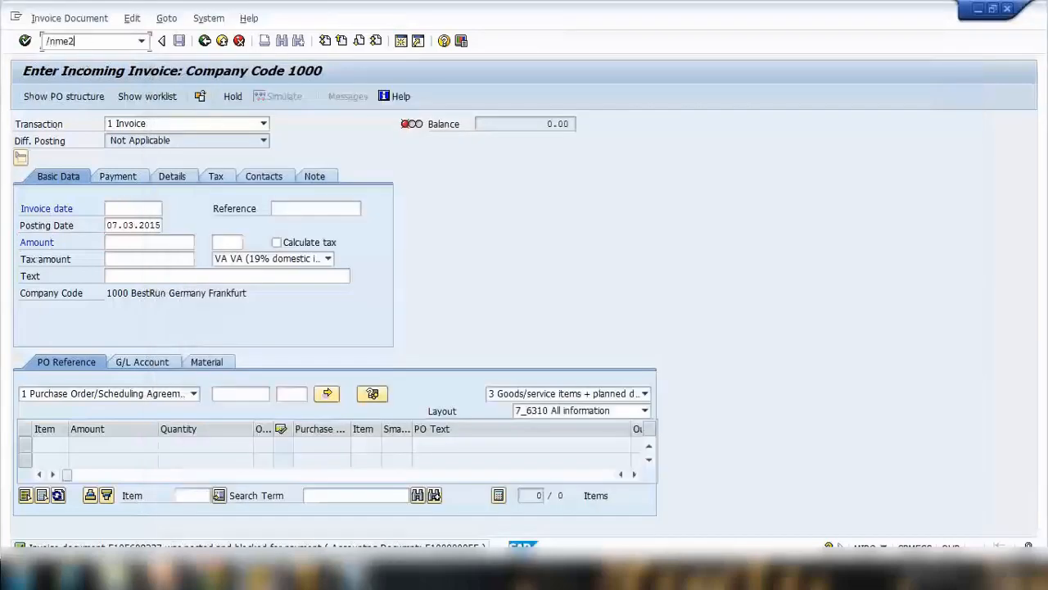